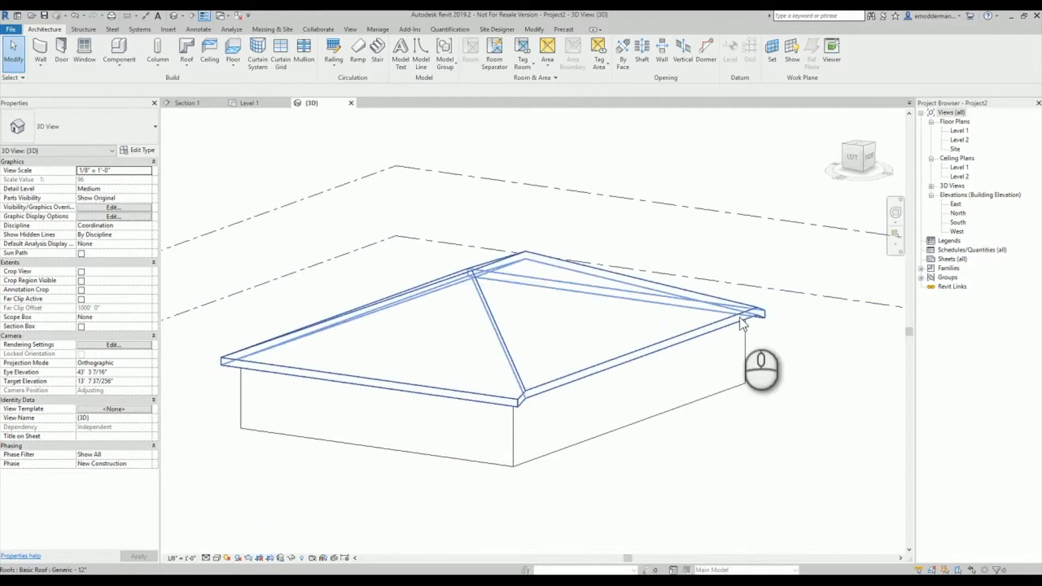
{"action": "mouse_move", "coordinate": [763, 325]}
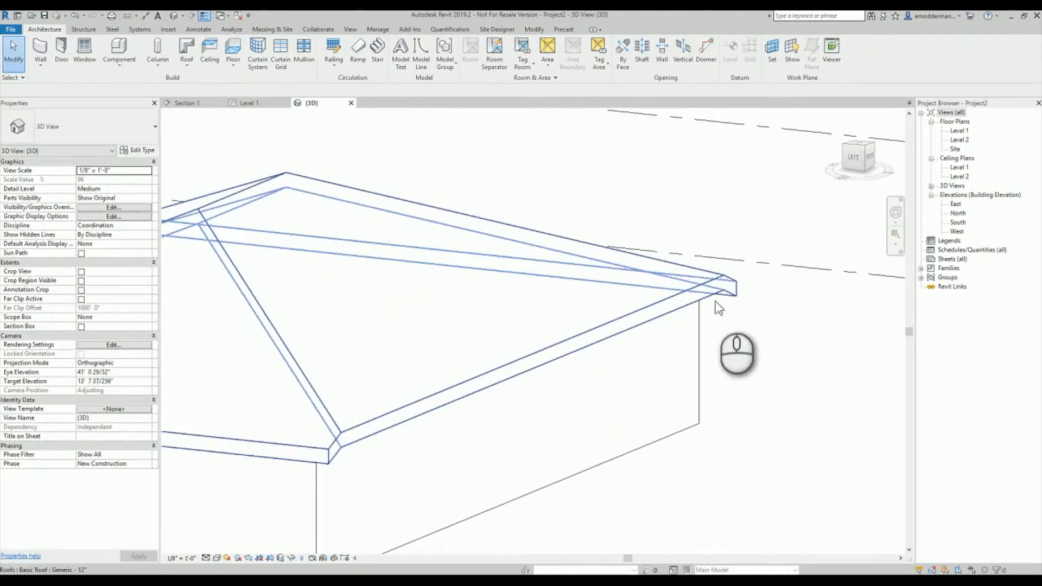
{"action": "mouse_move", "coordinate": [714, 303]}
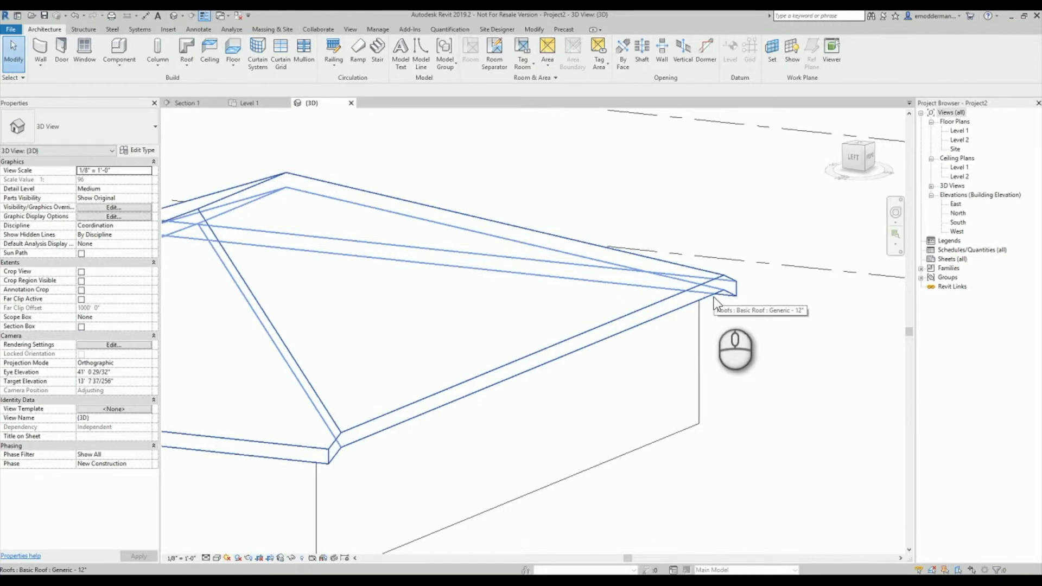
- Align the hip roof's mismatched eave with Align Eaves so all four edges share a -0' 10" overhang
{"action": "left_click", "coordinate": [465, 286]}
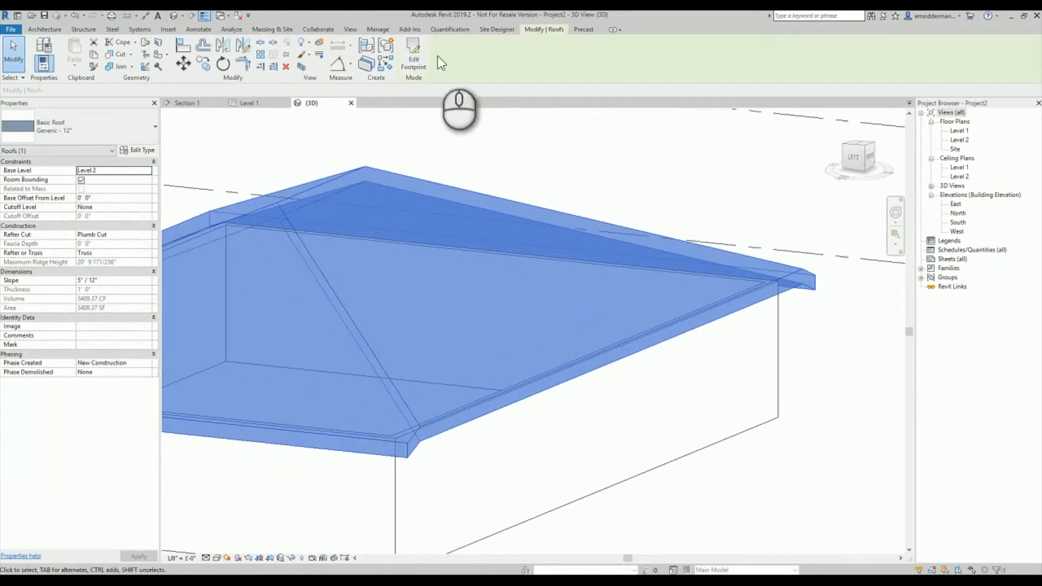
{"action": "left_click", "coordinate": [412, 53]}
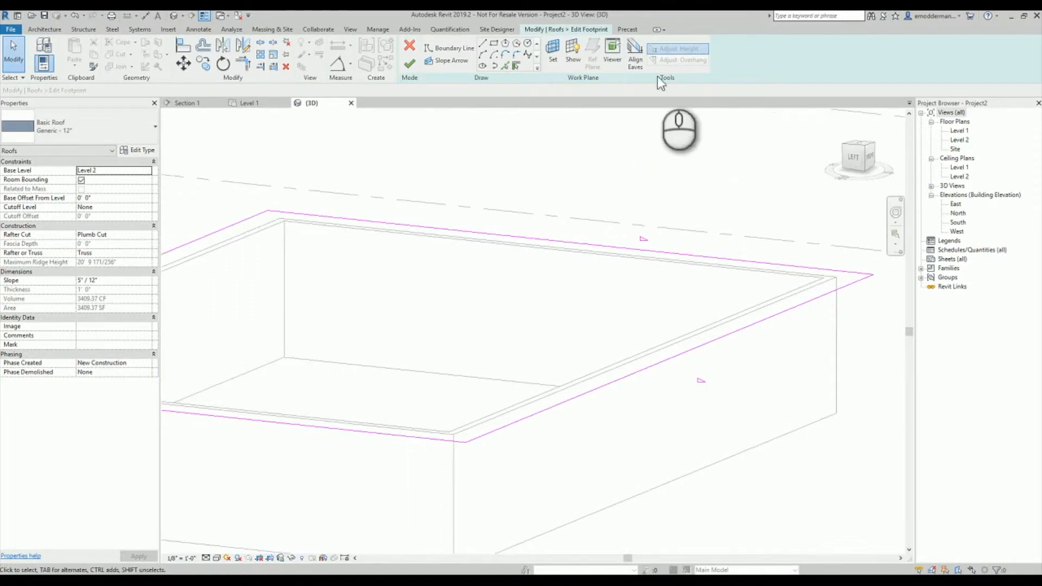
{"action": "mouse_move", "coordinate": [635, 54]}
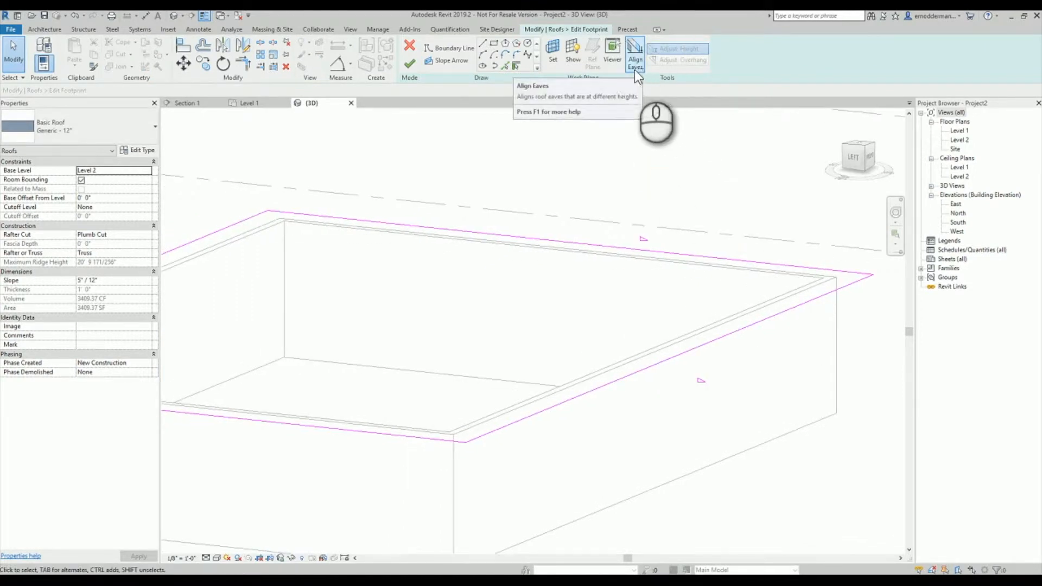
{"action": "left_click", "coordinate": [635, 56]}
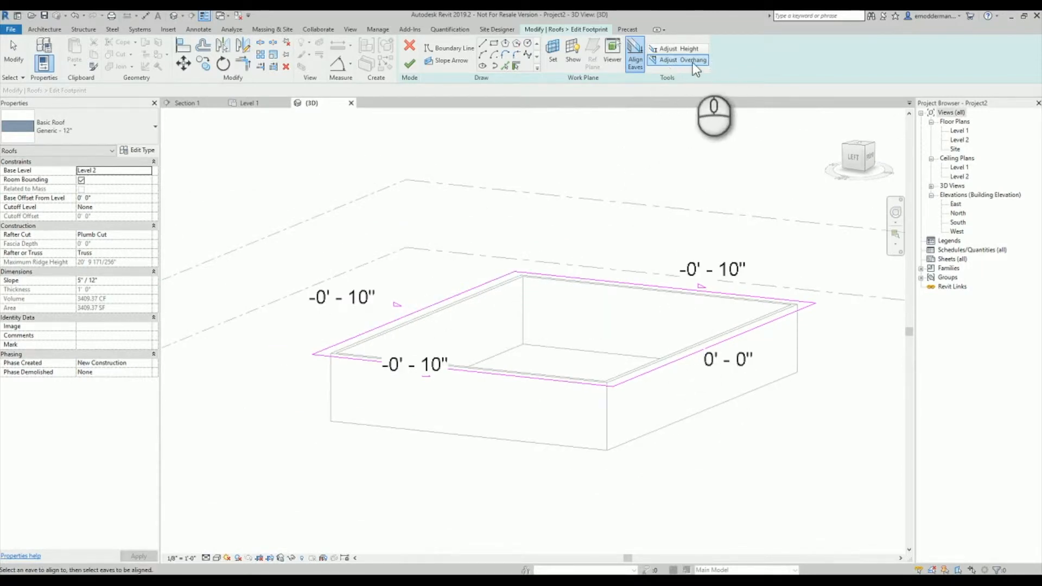
{"action": "mouse_move", "coordinate": [746, 297]}
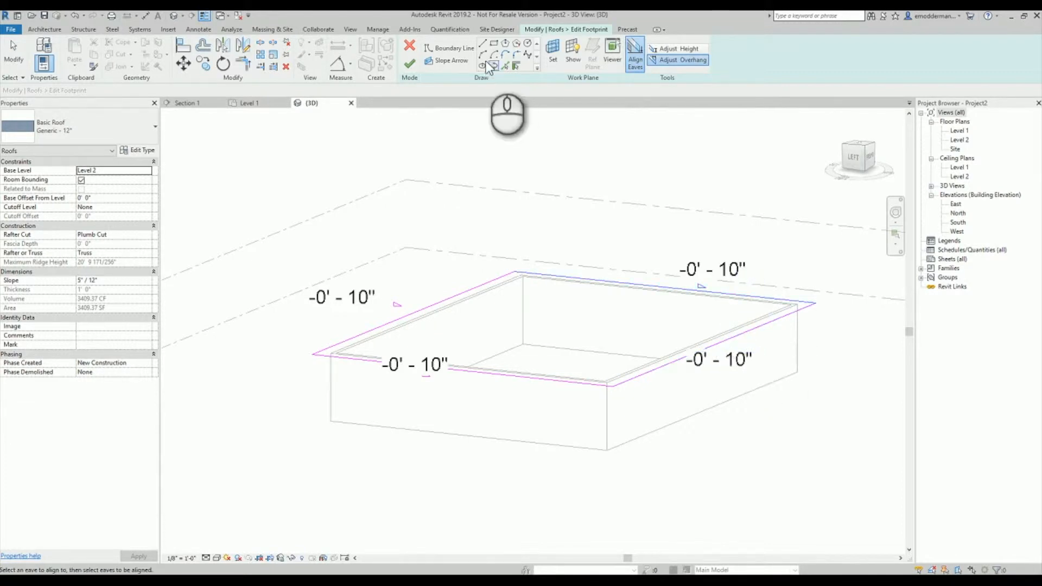
{"action": "left_click", "coordinate": [409, 48]}
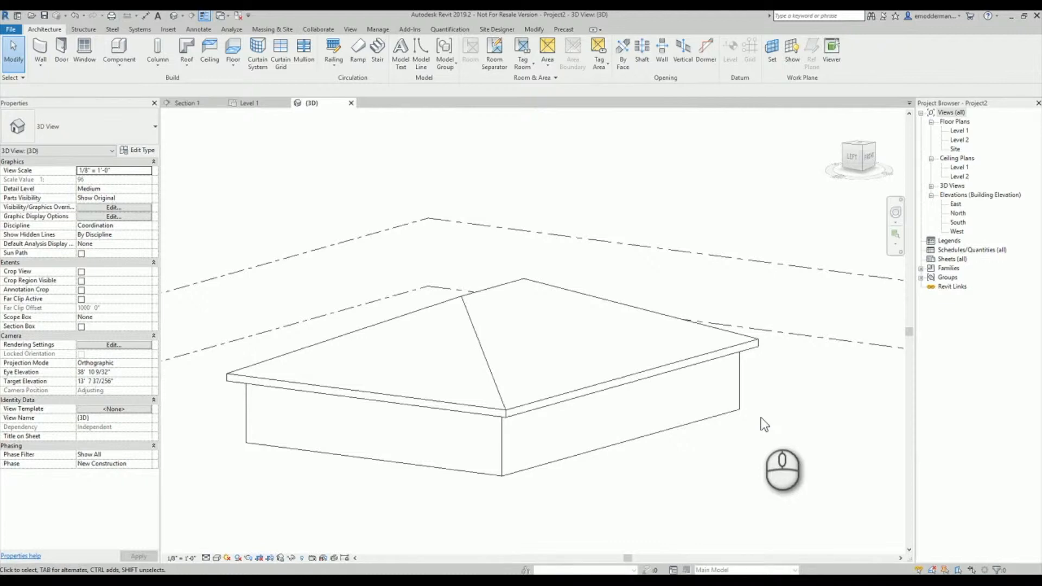
{"action": "mouse_move", "coordinate": [932, 410]}
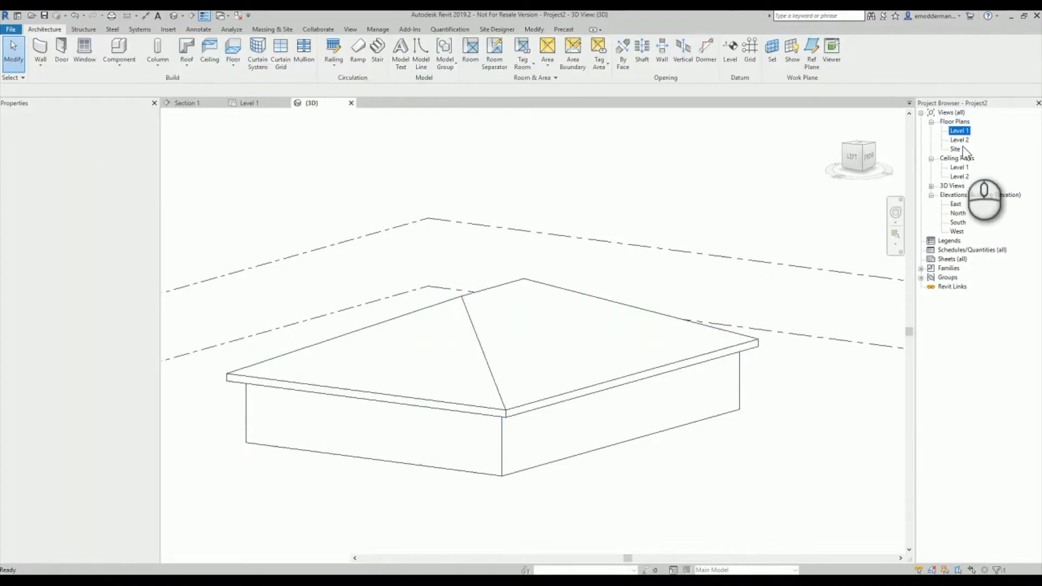
- Switch from the Level 1 floor plan to the Level 2 floor plan for the new roof footprint
{"action": "double_click", "coordinate": [959, 130]}
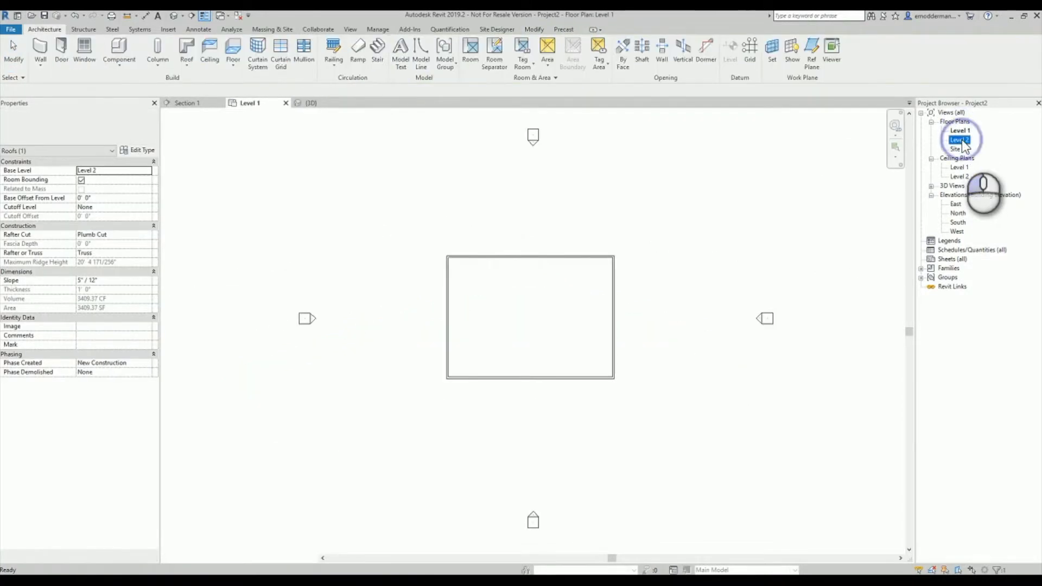
{"action": "double_click", "coordinate": [958, 140]}
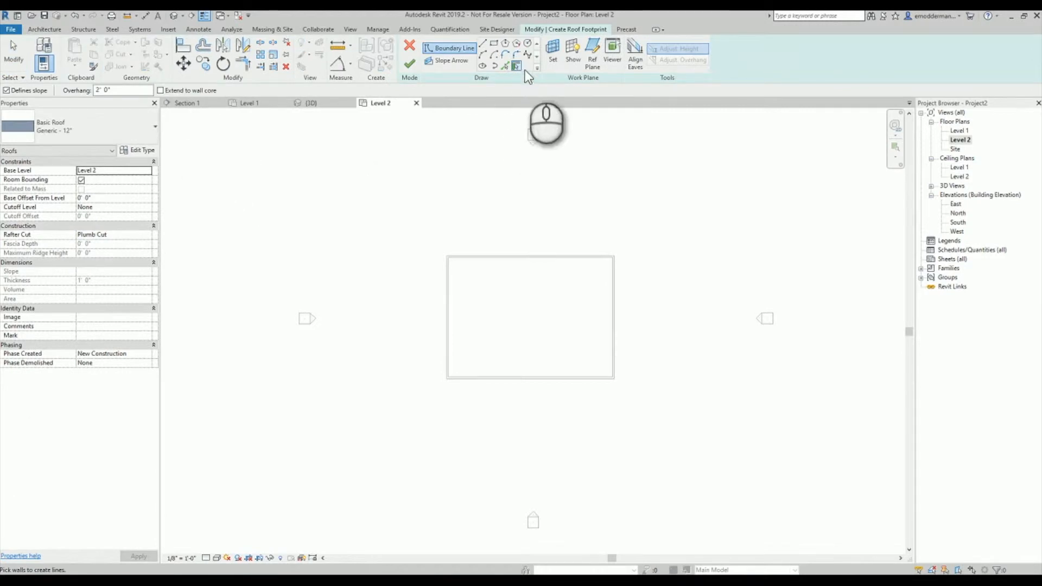
{"action": "mouse_move", "coordinate": [516, 67]}
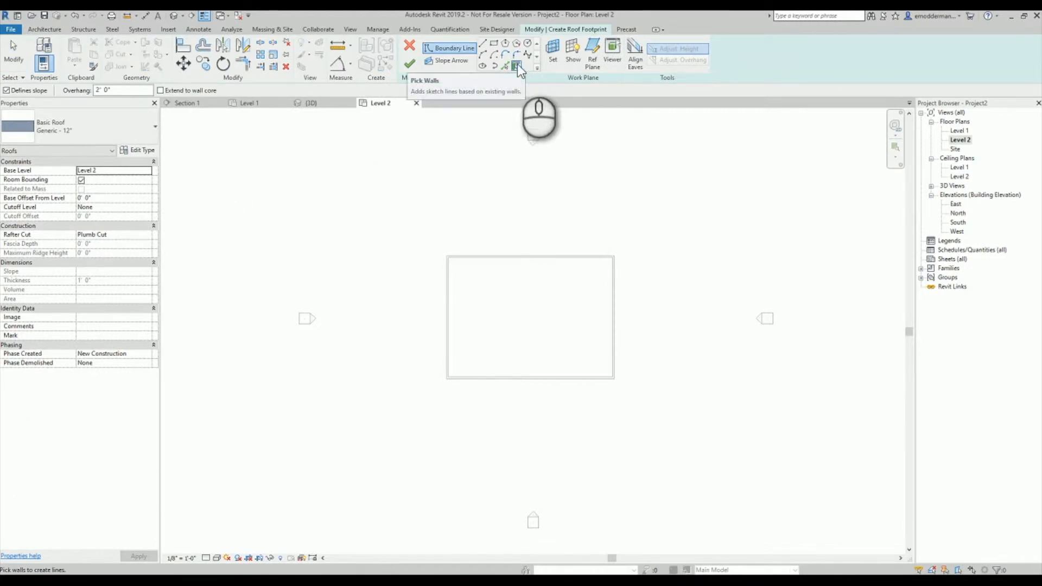
{"action": "mouse_move", "coordinate": [519, 66]}
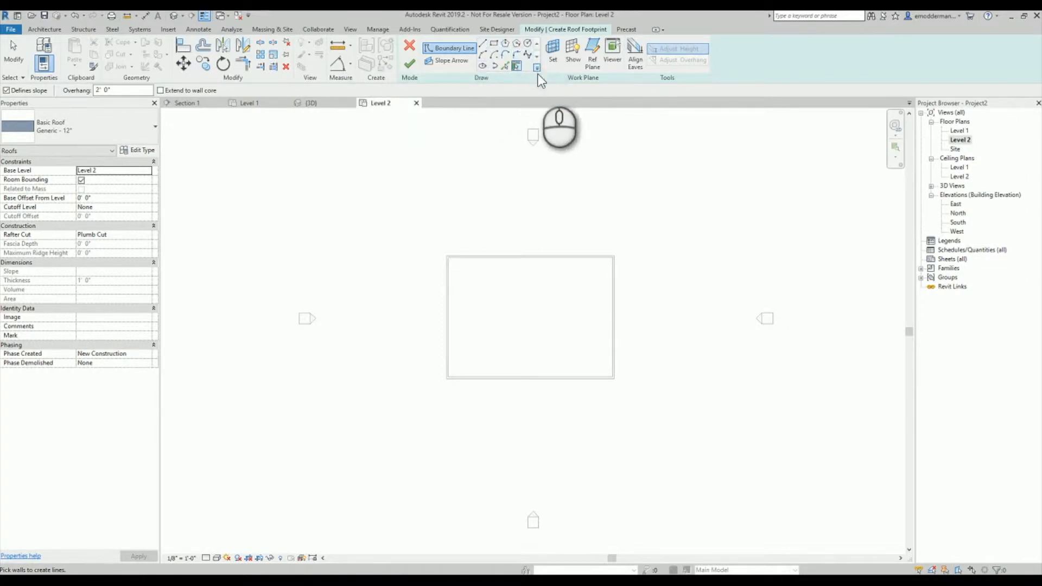
{"action": "mouse_move", "coordinate": [579, 141]}
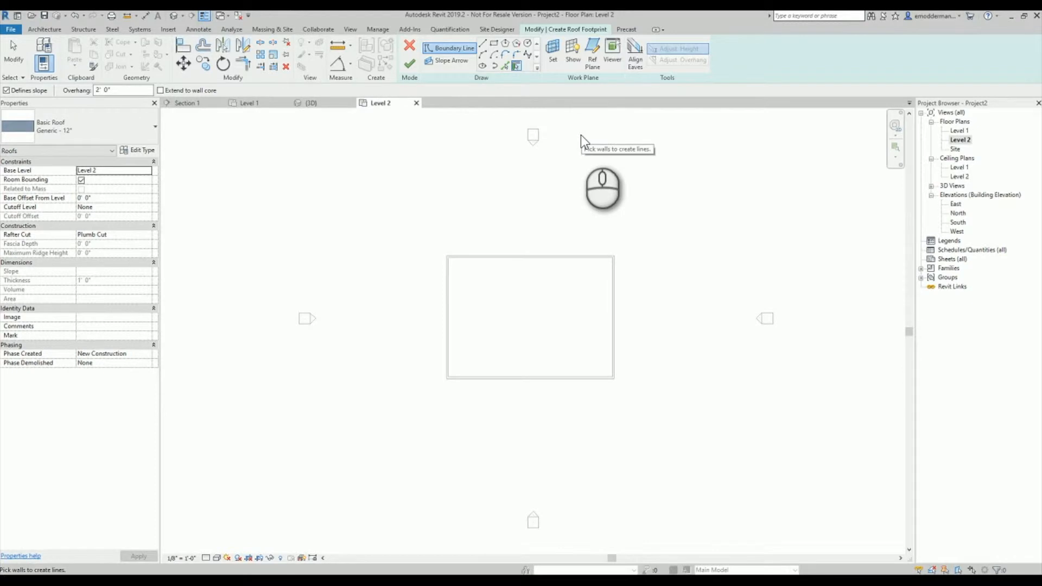
{"action": "mouse_move", "coordinate": [78, 99]}
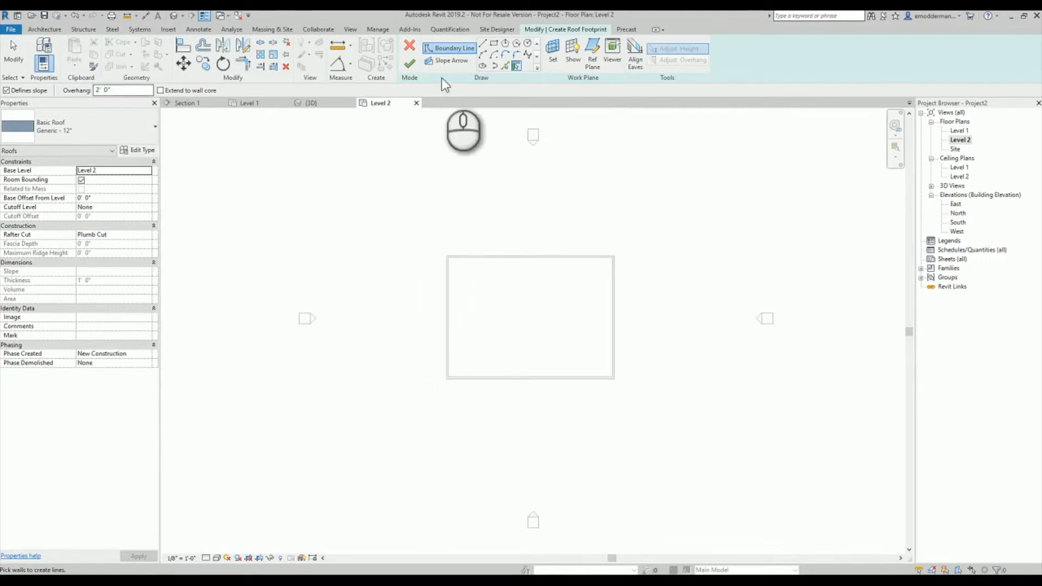
{"action": "mouse_move", "coordinate": [517, 67]}
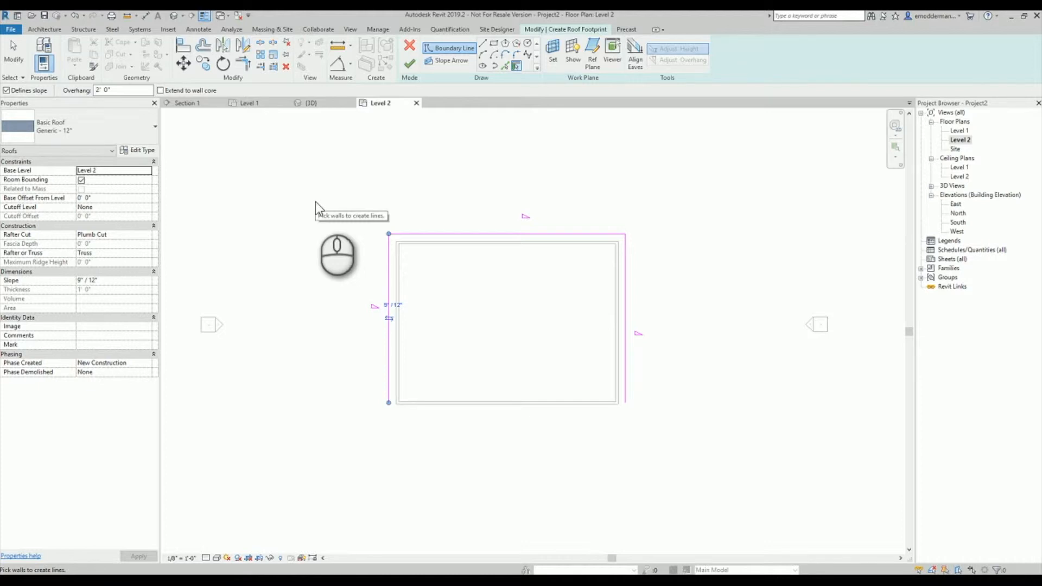
{"action": "mouse_move", "coordinate": [495, 76]}
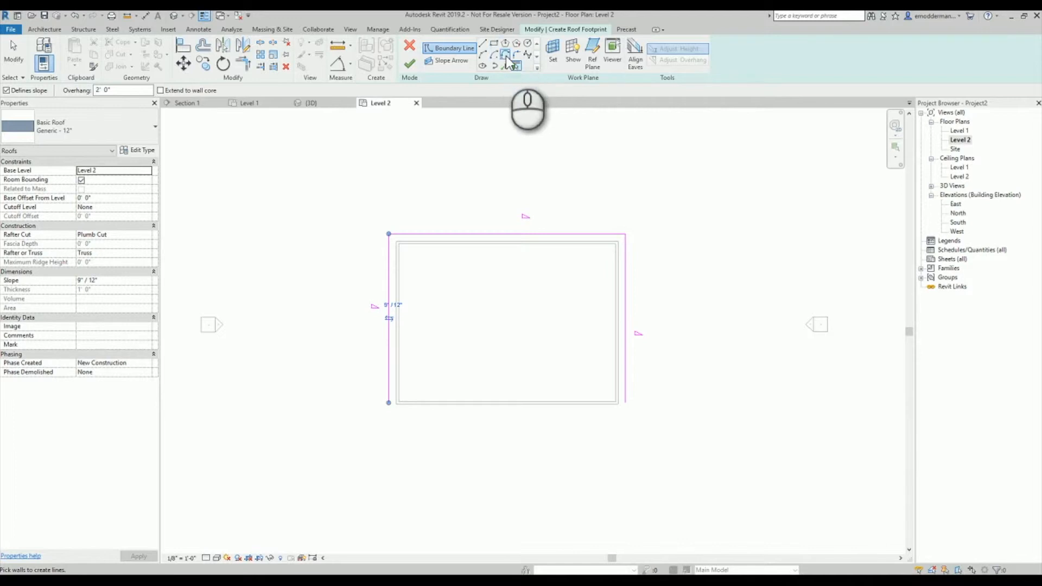
{"action": "mouse_move", "coordinate": [506, 67]}
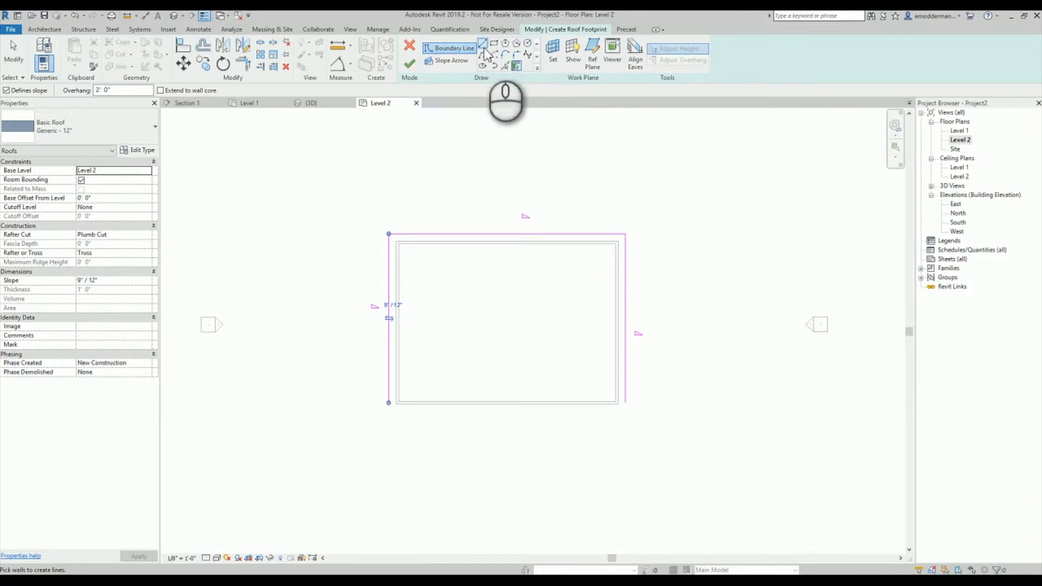
{"action": "mouse_move", "coordinate": [502, 66]}
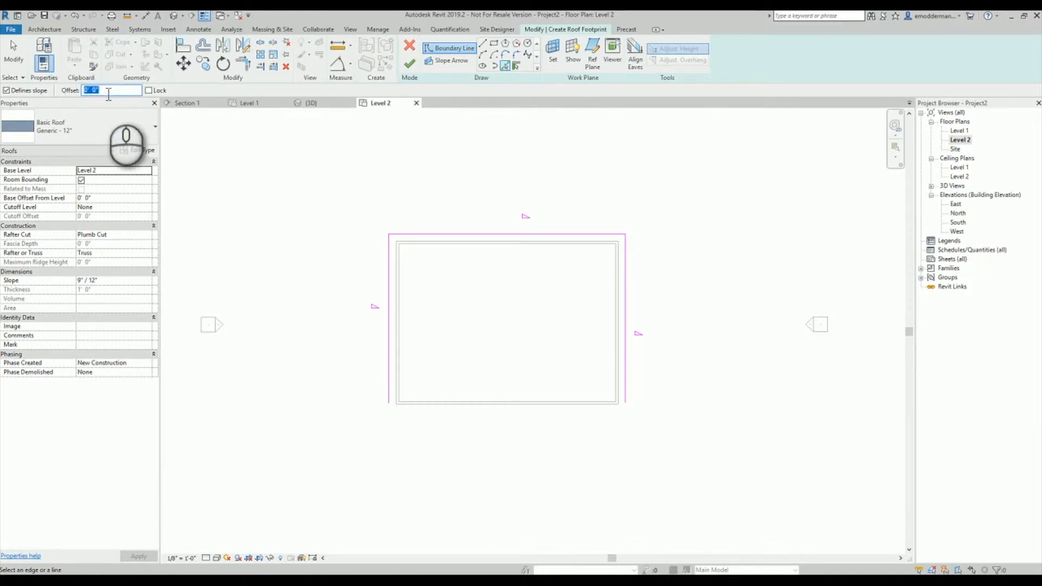
- Close the footprint with a 2' offset bottom line and finish to build the 9/12 hip roof
{"action": "type", "text": "2"}
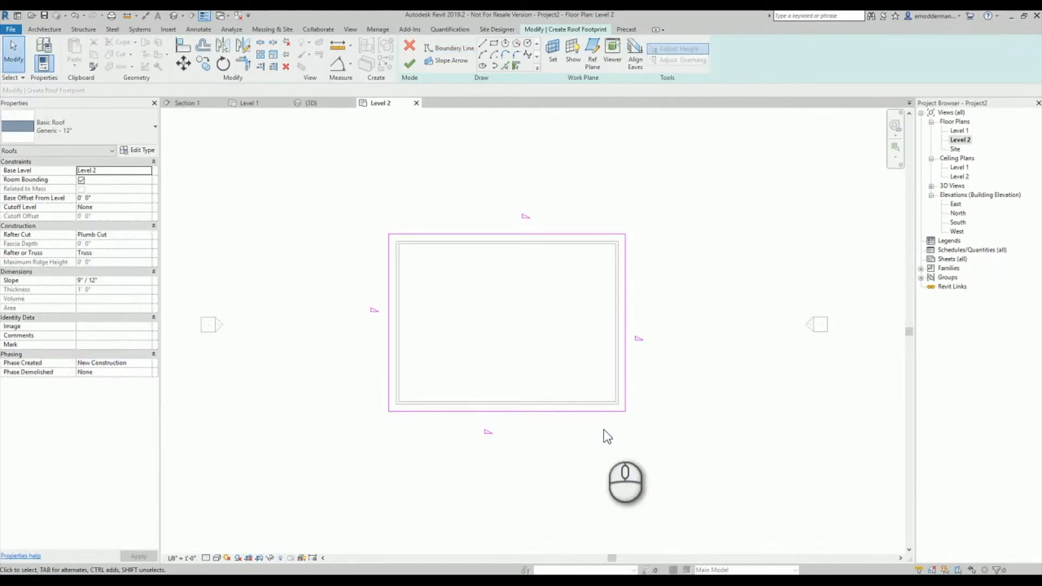
{"action": "left_click", "coordinate": [454, 48]}
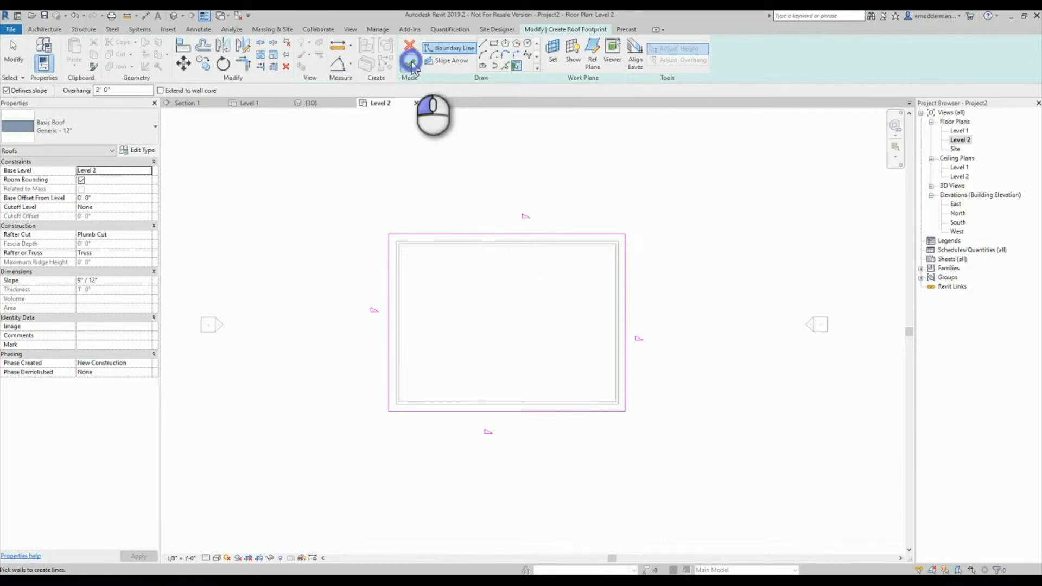
{"action": "left_click", "coordinate": [410, 48]}
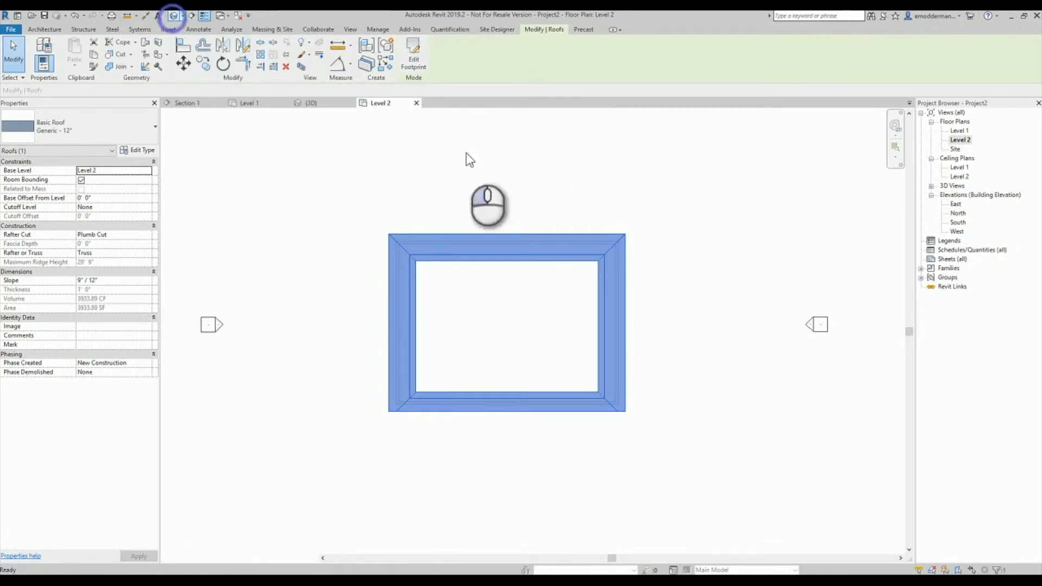
- Leave the 3D eave close-up for the Section 1 view comparing the OVERHANG and OFFSET roofs
{"action": "left_click", "coordinate": [312, 102]}
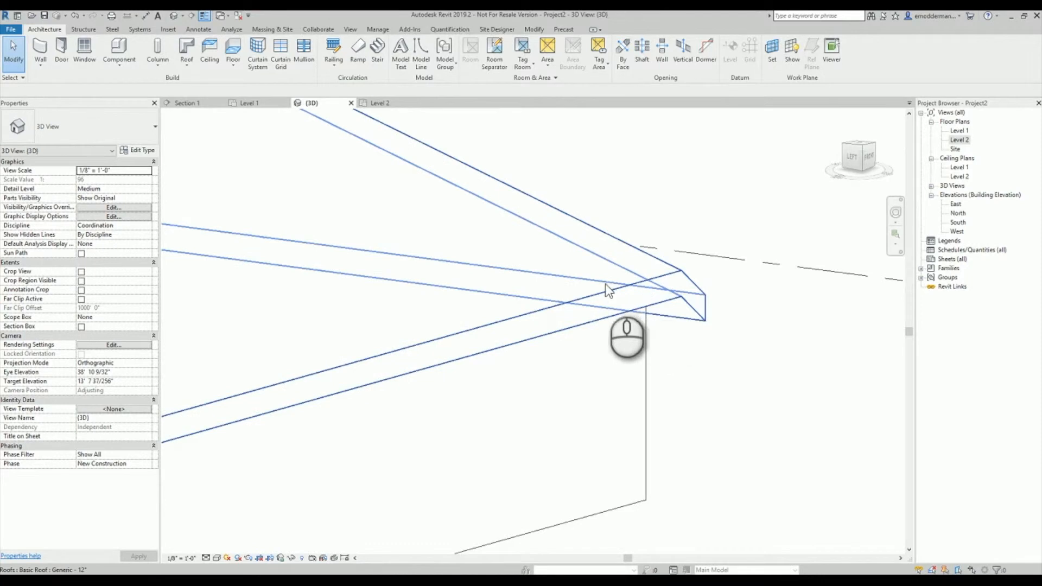
{"action": "mouse_move", "coordinate": [437, 351]}
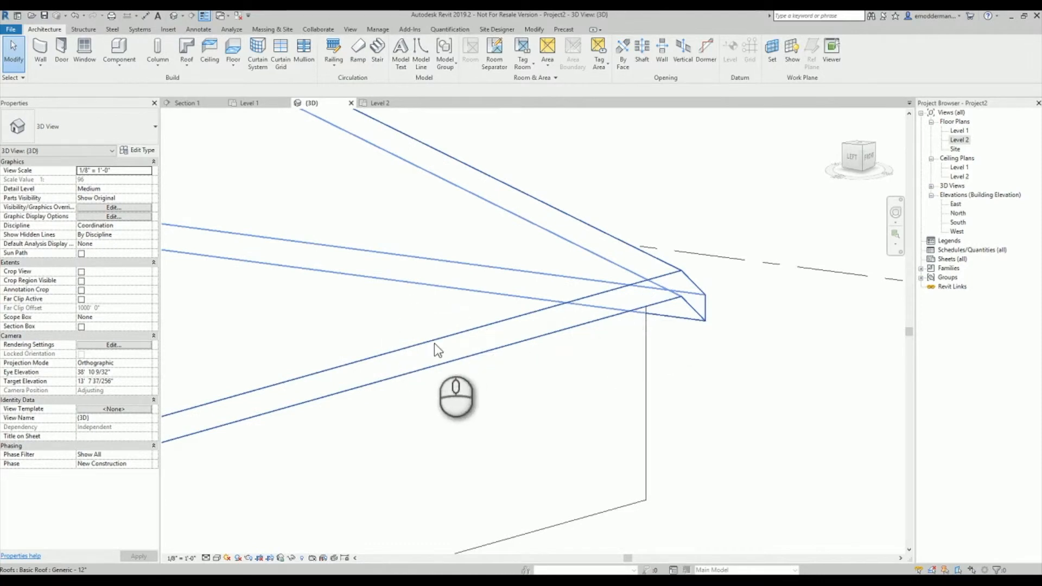
{"action": "mouse_move", "coordinate": [436, 348]}
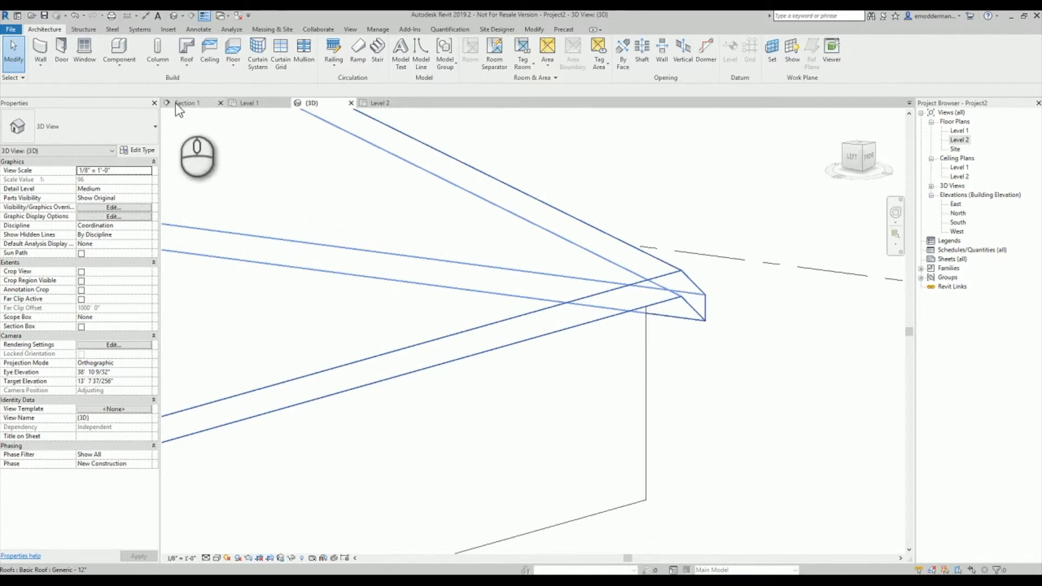
{"action": "left_click", "coordinate": [188, 102]}
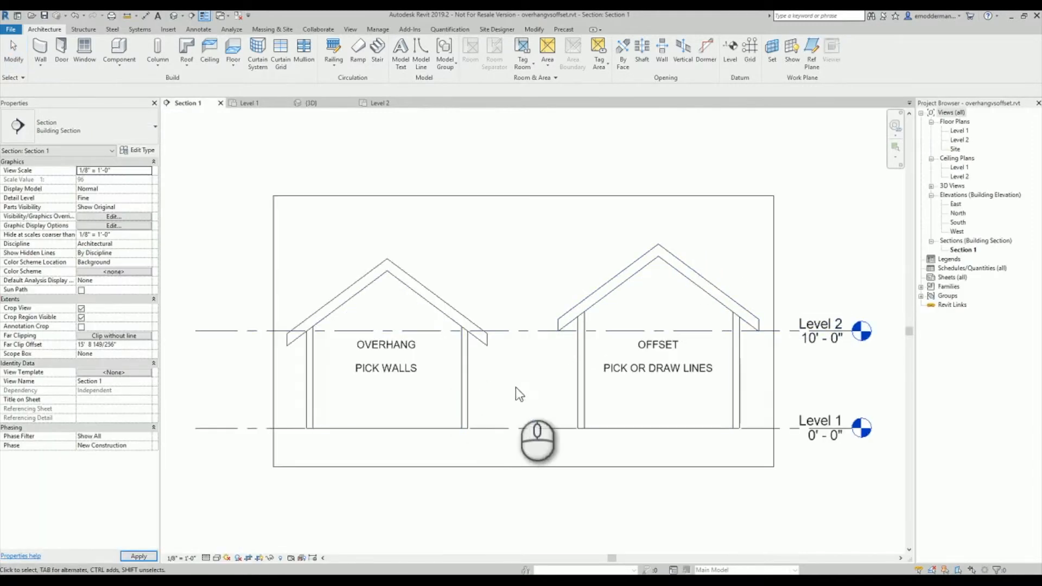
{"action": "left_click", "coordinate": [441, 299]}
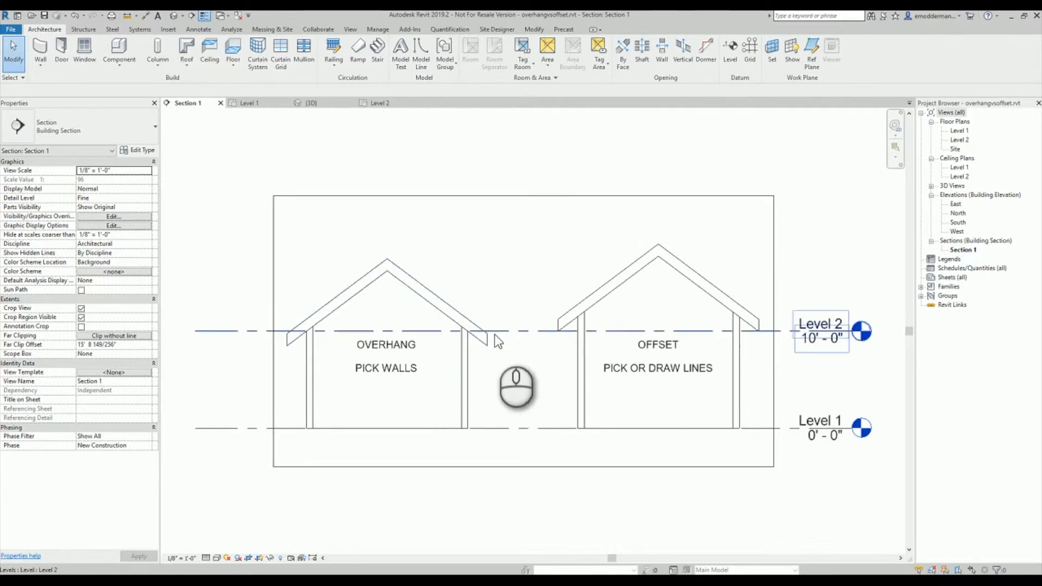
{"action": "left_click", "coordinate": [511, 331]}
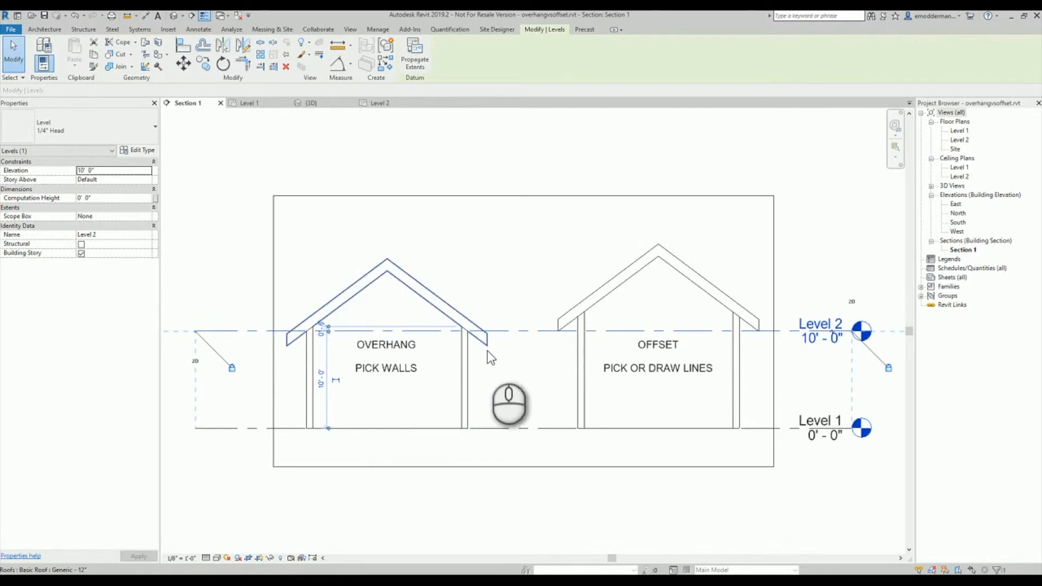
{"action": "mouse_move", "coordinate": [489, 356]}
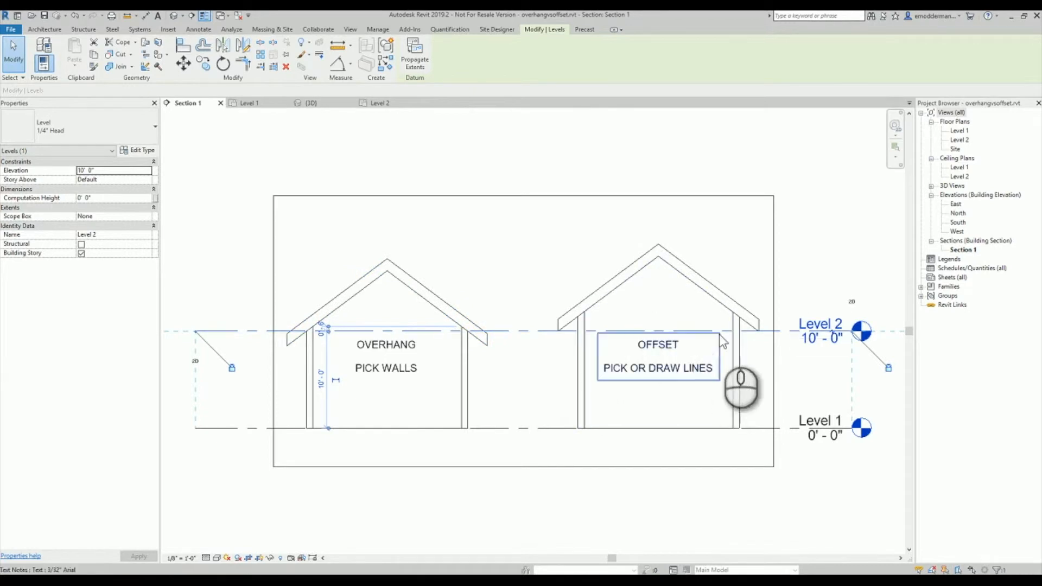
{"action": "mouse_move", "coordinate": [578, 306]}
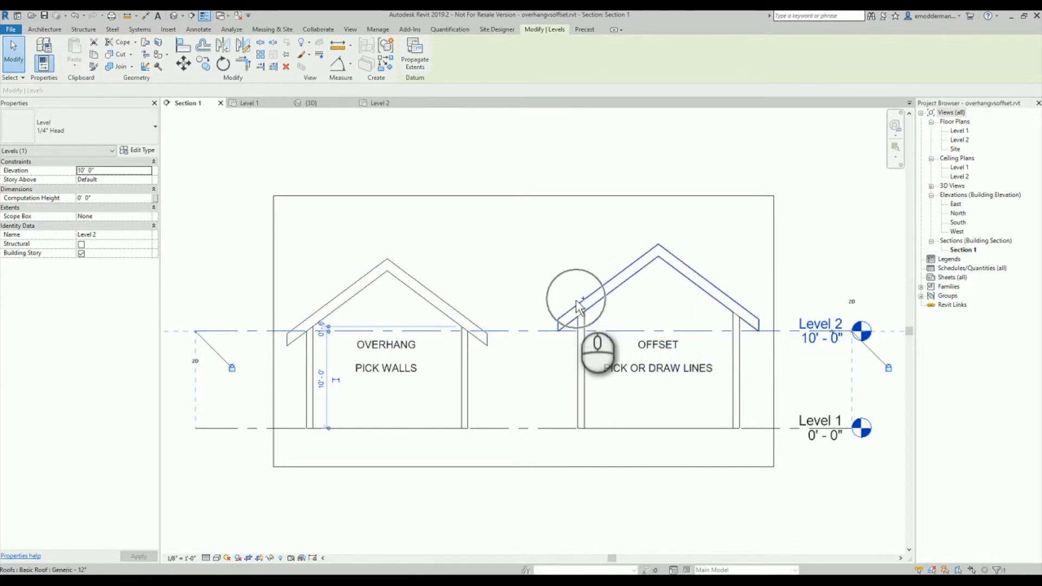
{"action": "mouse_move", "coordinate": [761, 319]}
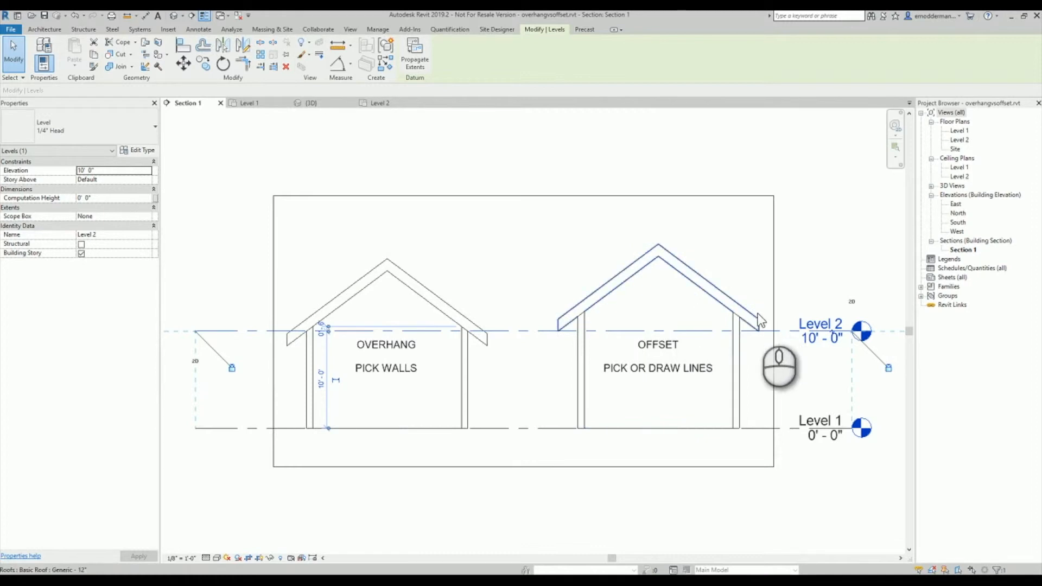
{"action": "left_click", "coordinate": [588, 304]}
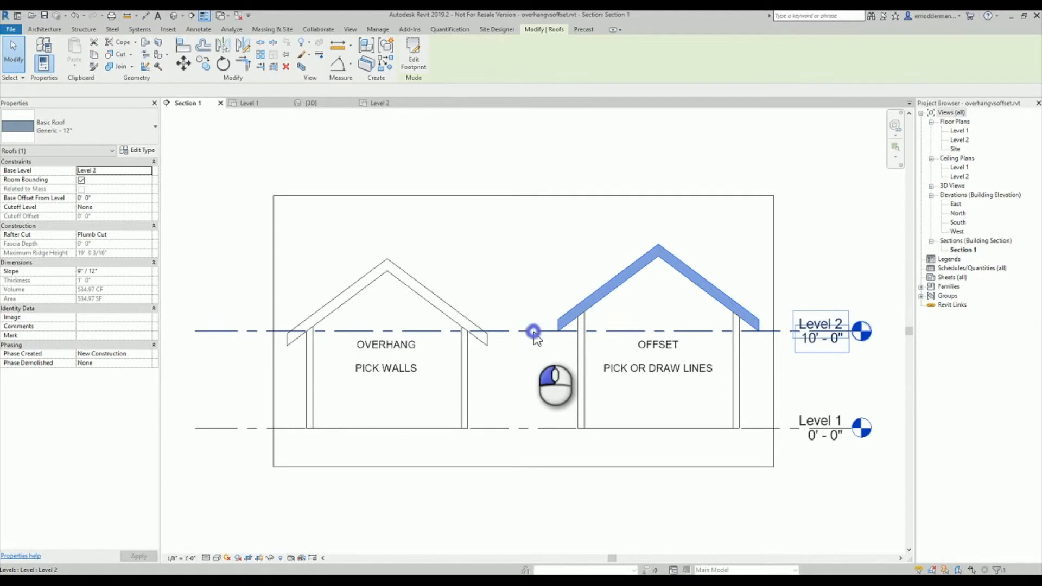
{"action": "left_click", "coordinate": [534, 330]}
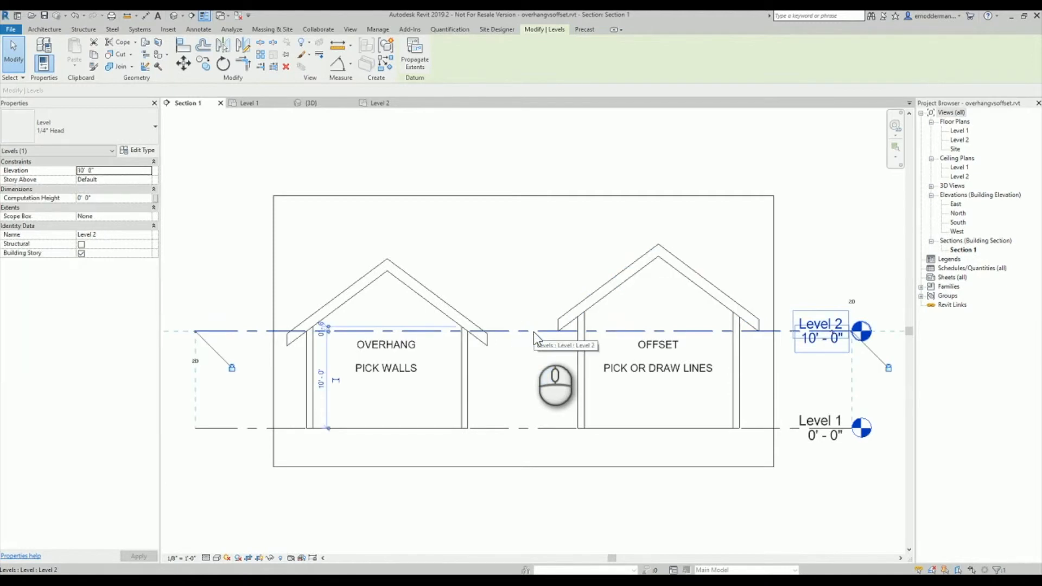
{"action": "left_click", "coordinate": [519, 286]}
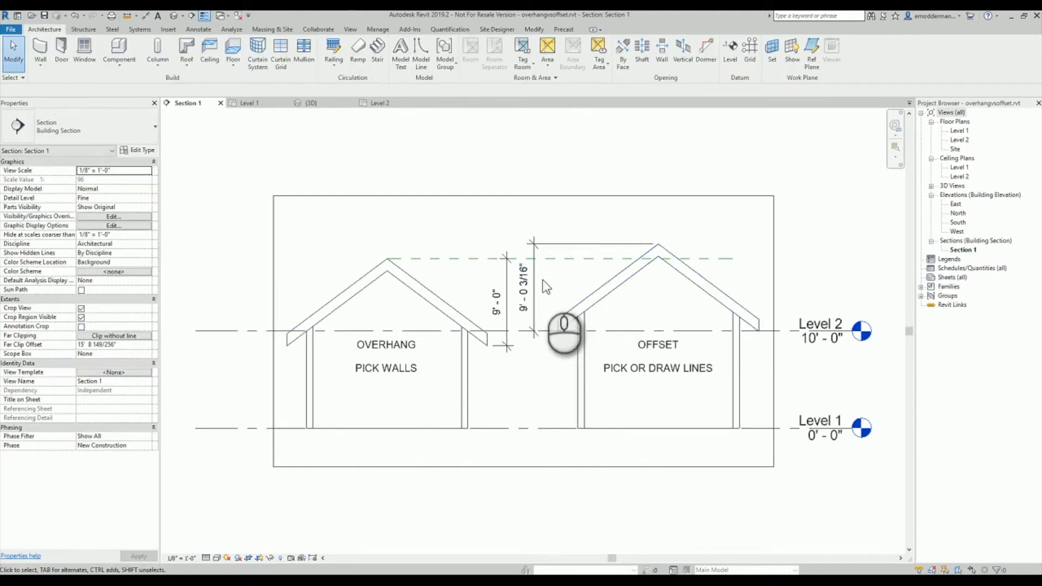
{"action": "mouse_move", "coordinate": [557, 298]}
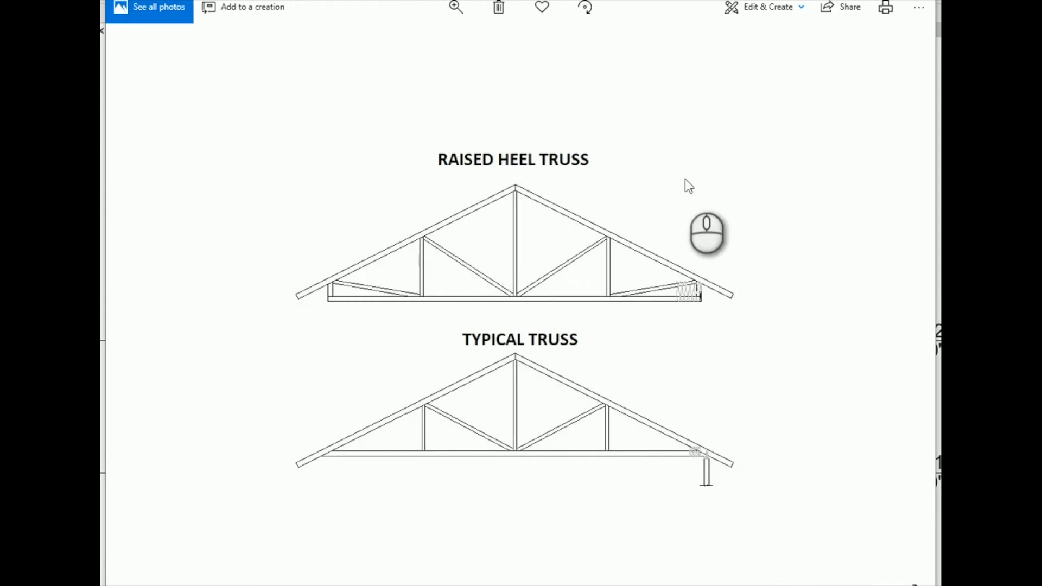
{"action": "mouse_move", "coordinate": [563, 167]}
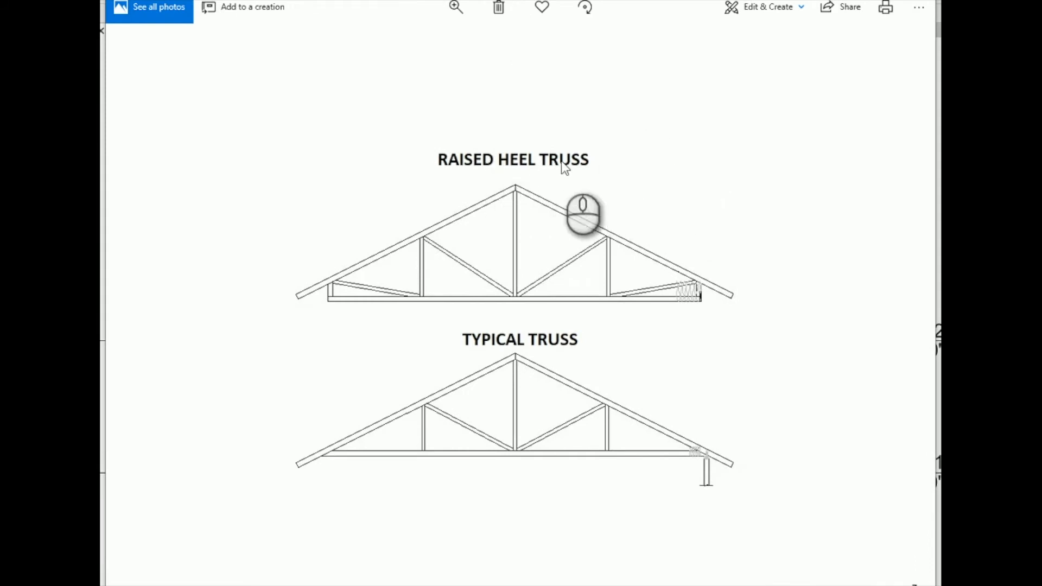
{"action": "mouse_move", "coordinate": [433, 352]}
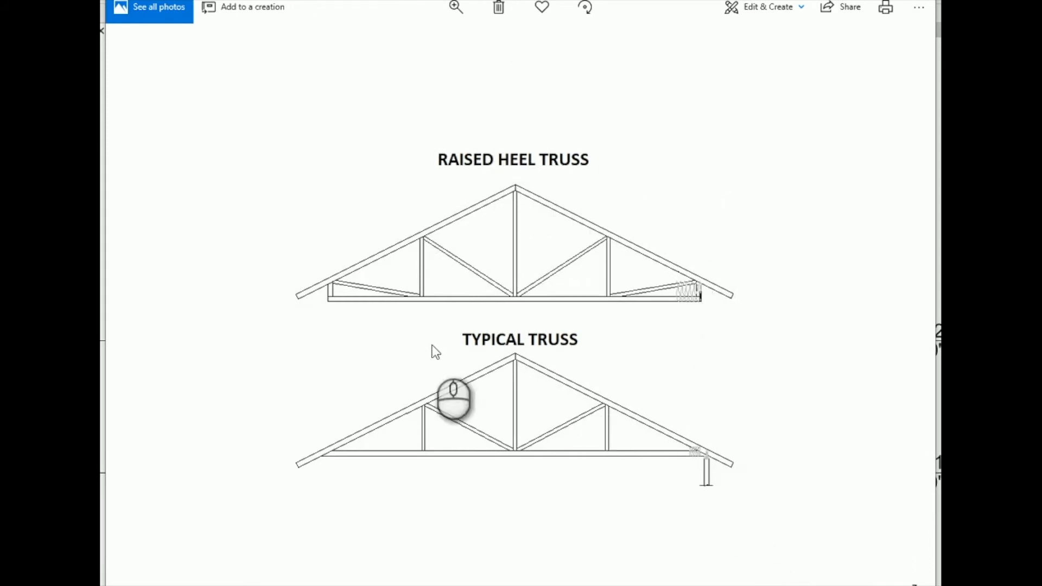
{"action": "mouse_move", "coordinate": [711, 489]}
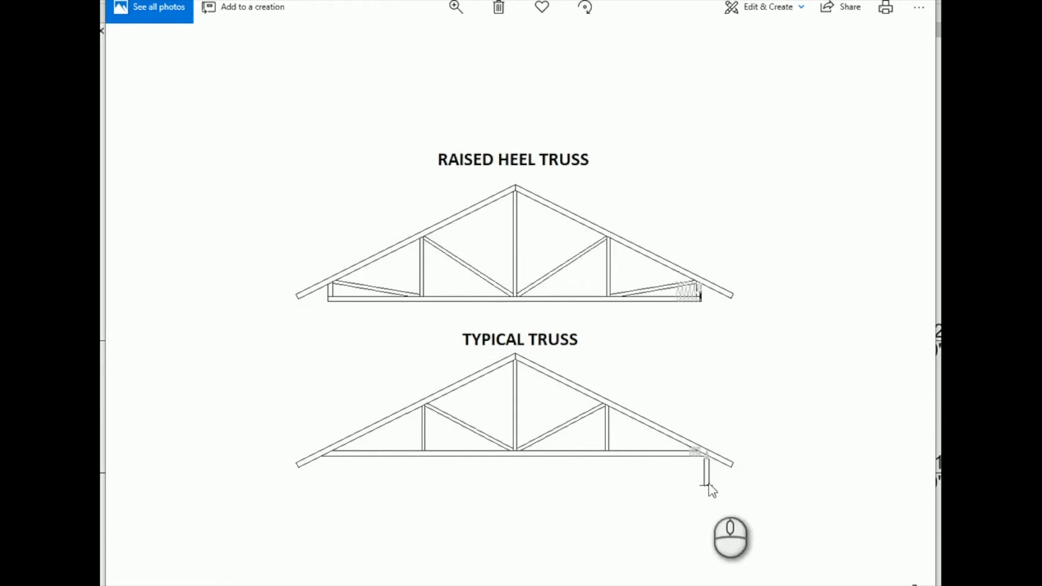
{"action": "mouse_move", "coordinate": [709, 464]}
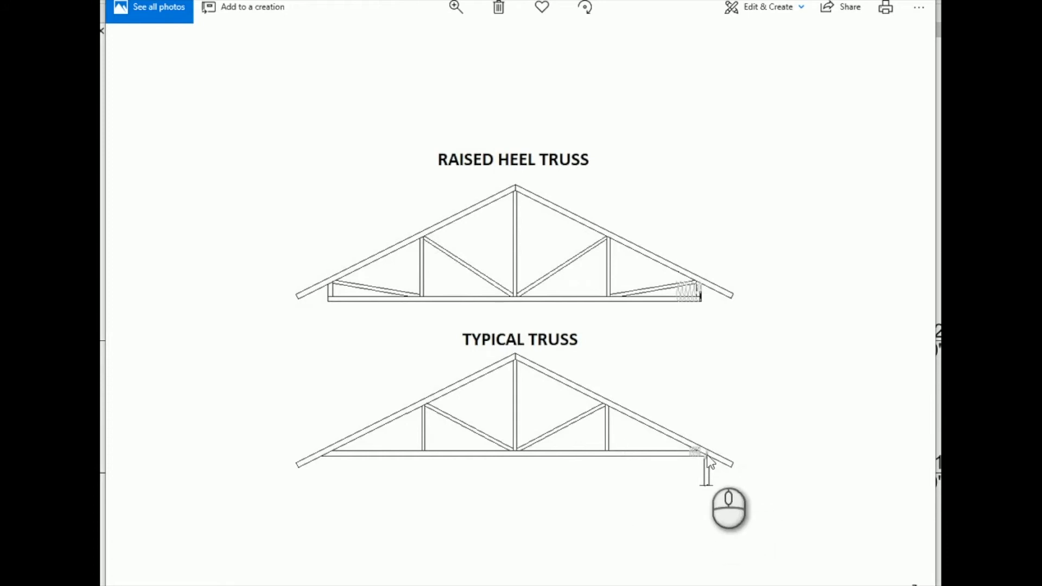
{"action": "mouse_move", "coordinate": [744, 470]}
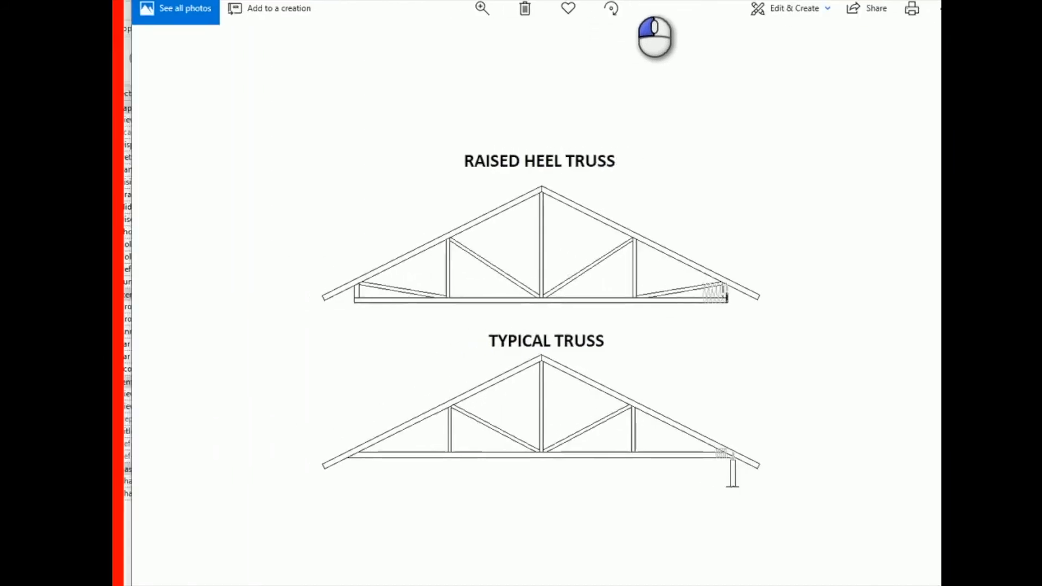
- Bring up the Windows Photos window showing the raised heel truss versus typical truss drawing
{"action": "left_click", "coordinate": [584, 8]}
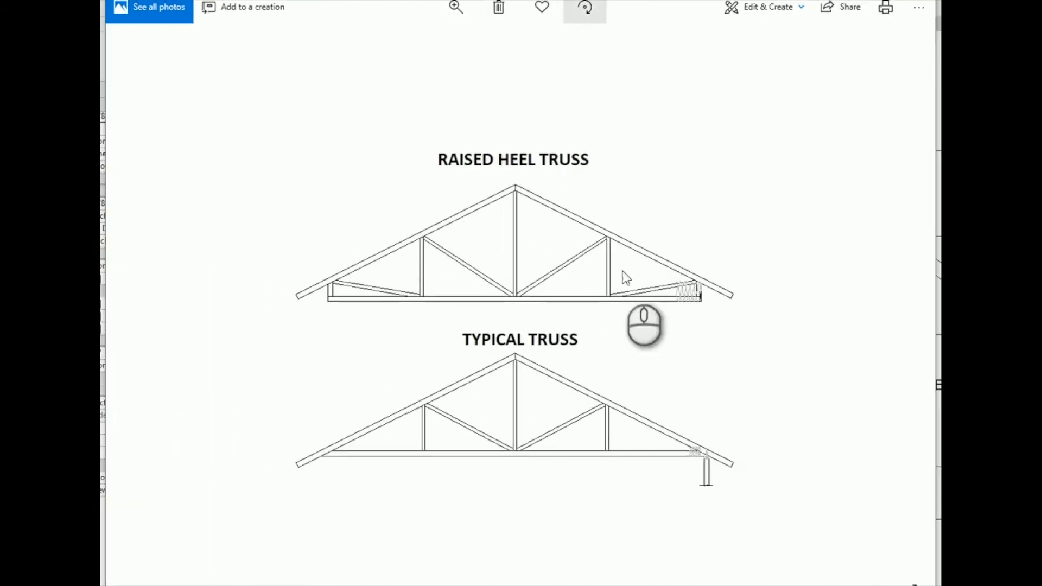
{"action": "mouse_move", "coordinate": [730, 306]}
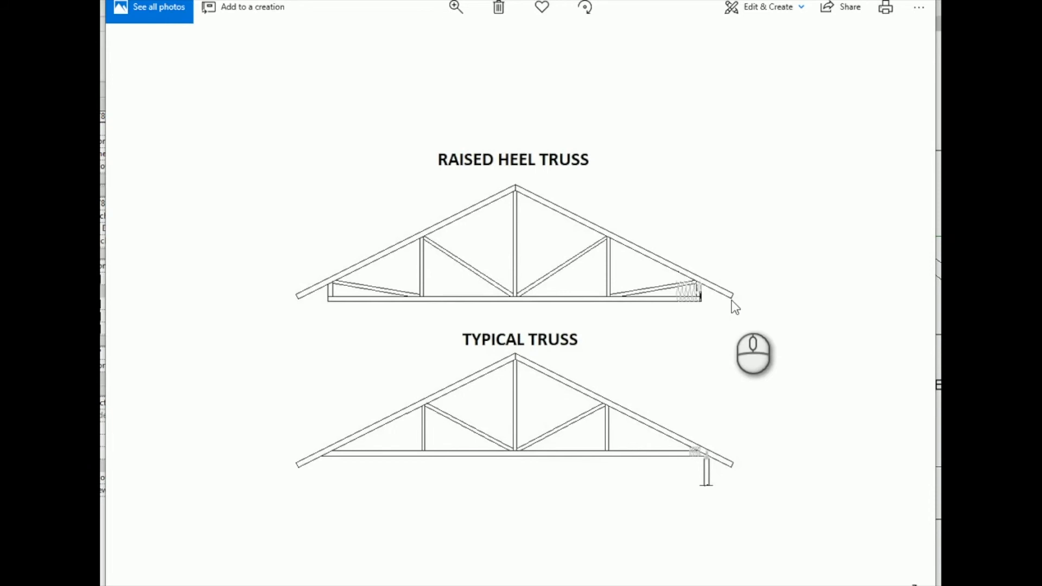
{"action": "mouse_move", "coordinate": [707, 332]}
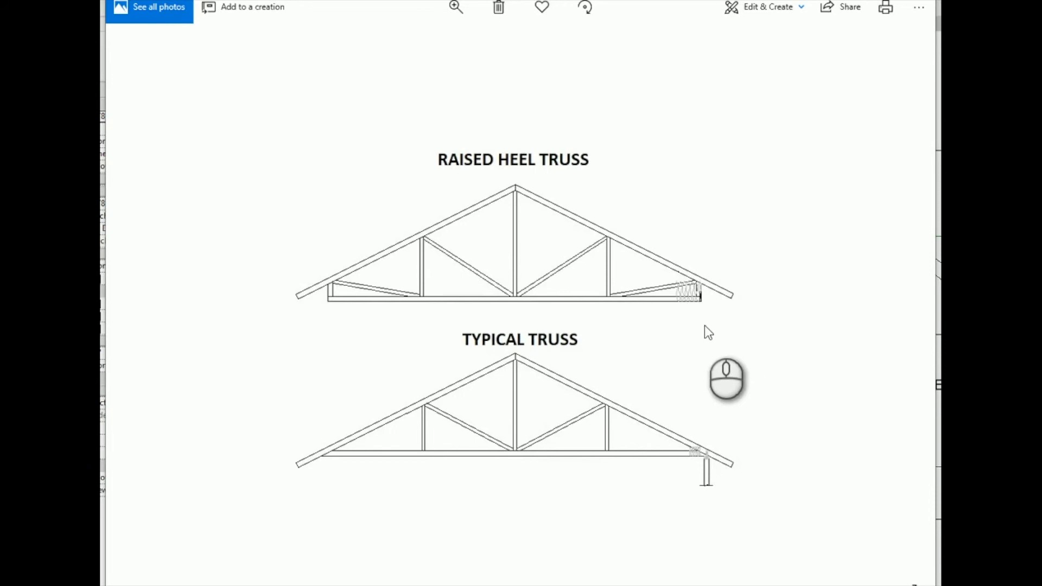
{"action": "mouse_move", "coordinate": [739, 475]}
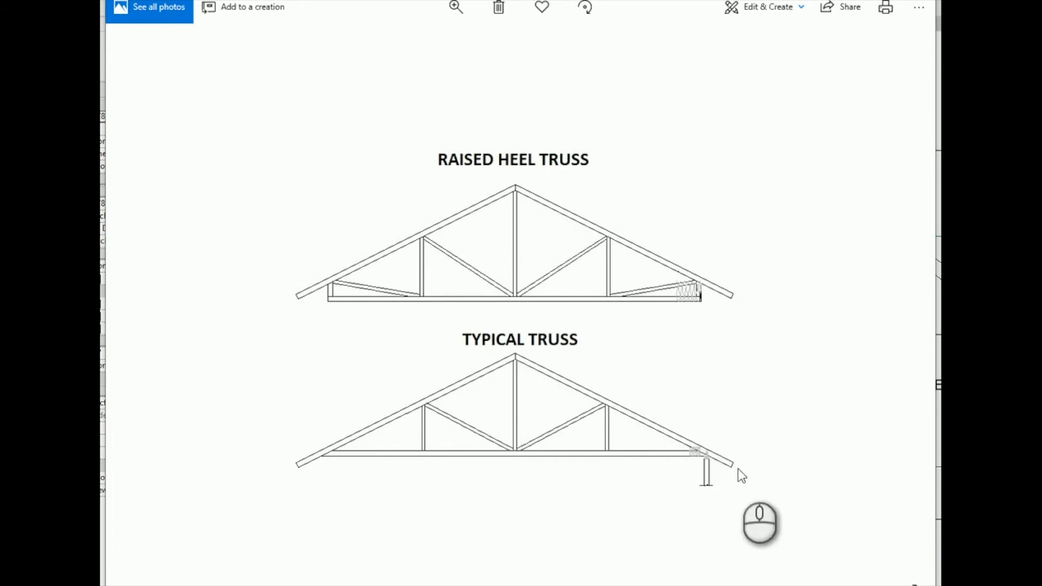
{"action": "mouse_move", "coordinate": [728, 465]}
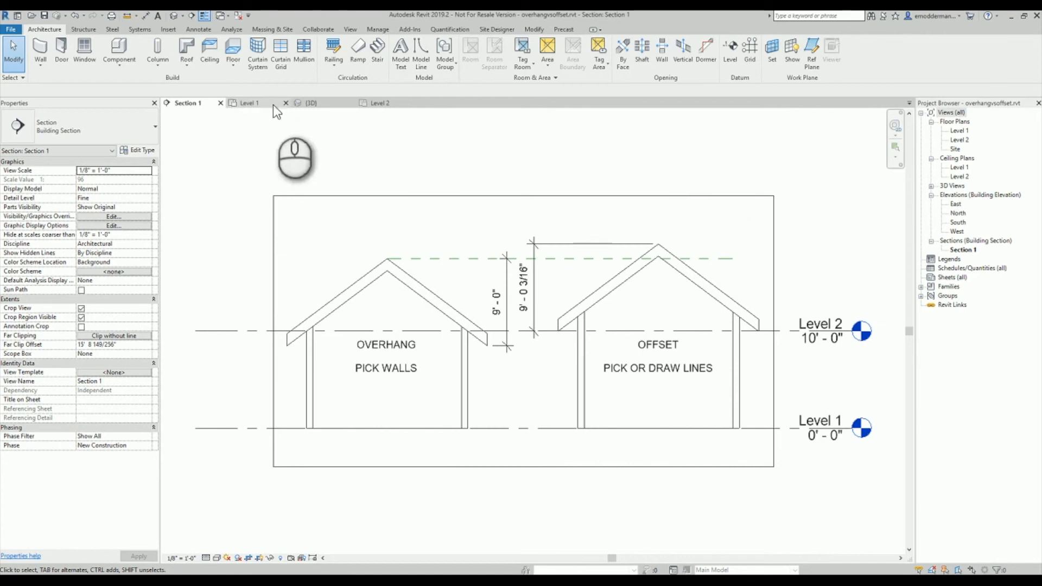
- Return to the {3D} view and put the hip roof into footprint sketch editing mode
{"action": "left_click", "coordinate": [309, 103]}
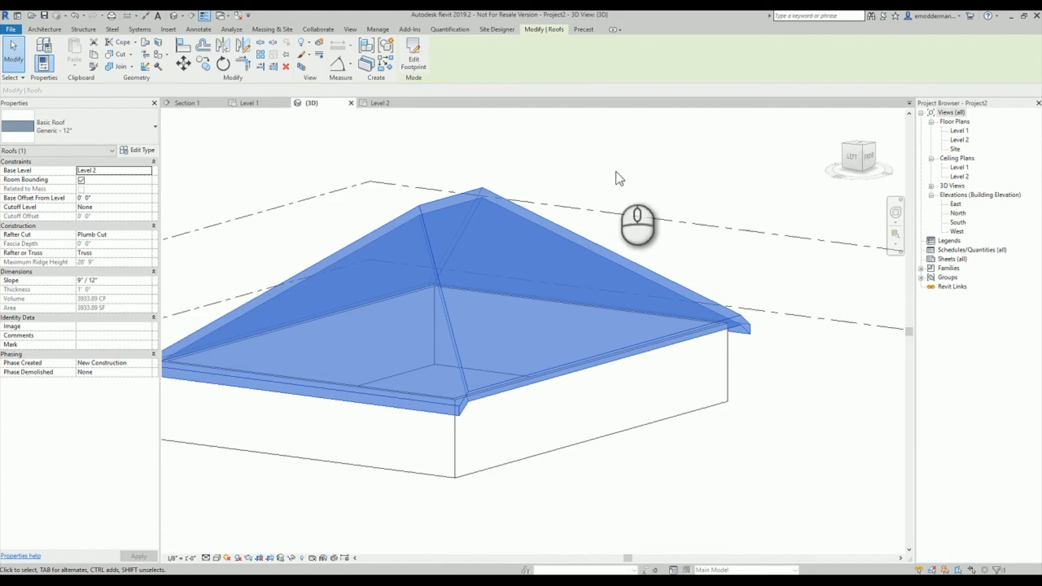
{"action": "left_click", "coordinate": [412, 53]}
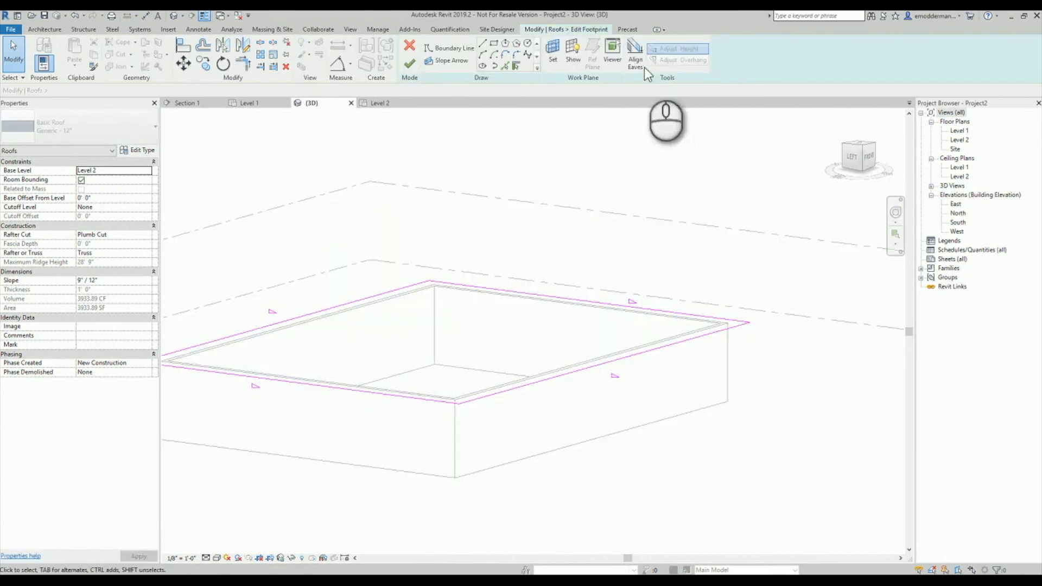